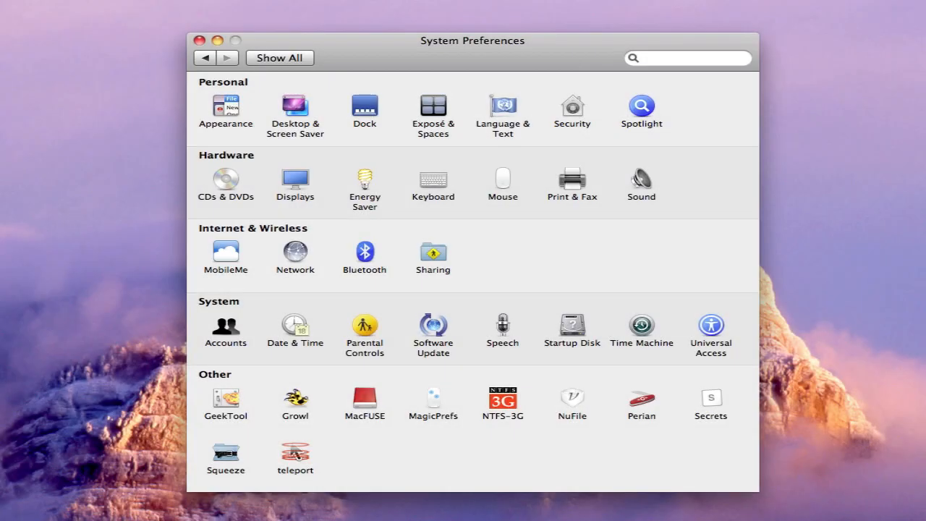
mouse_move(581, 185)
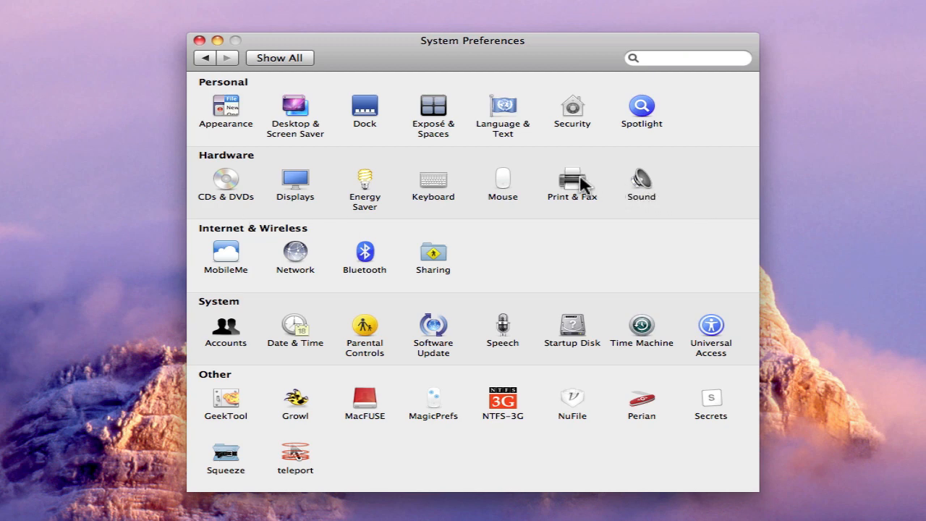
Show the Print & Fax pane listing the installed printers.
click(571, 180)
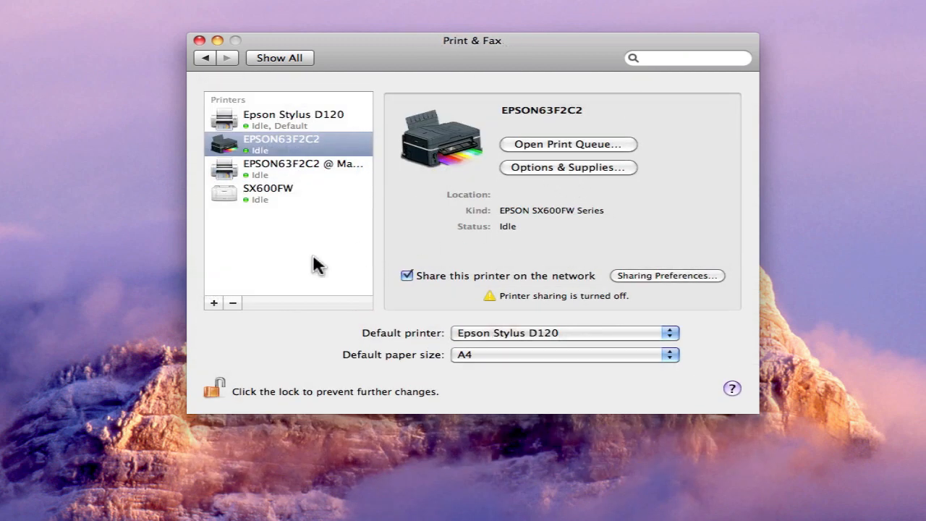
mouse_move(264, 226)
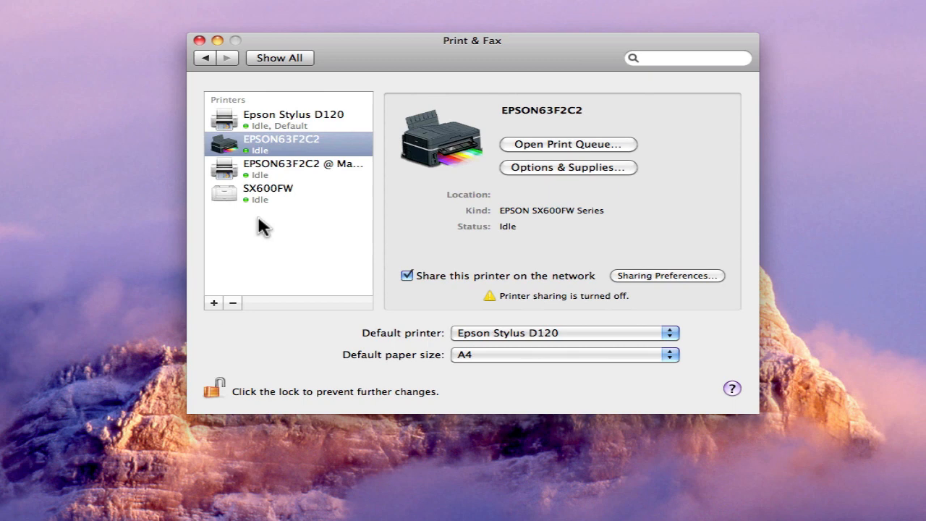
mouse_move(228, 293)
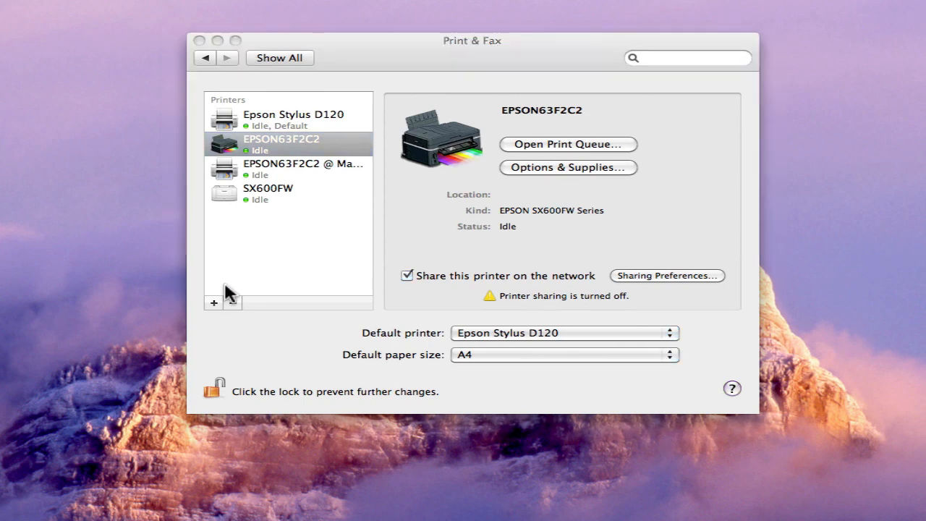
Begin adding a printer and browse the wright workgroup on the Windows network.
click(213, 304)
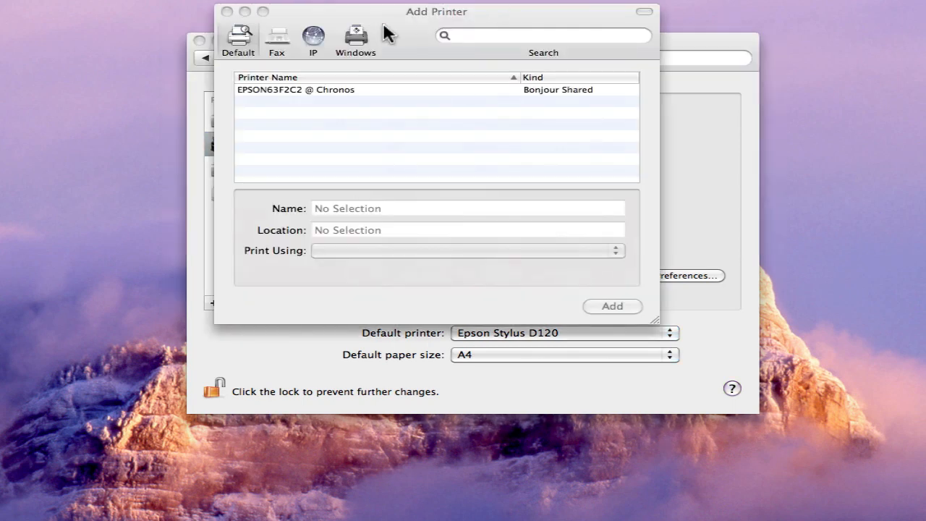
click(350, 38)
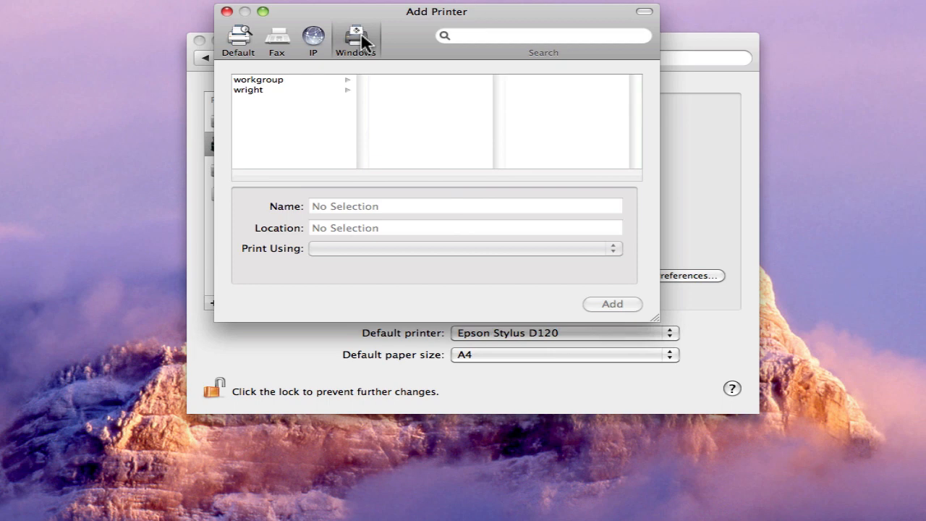
click(275, 90)
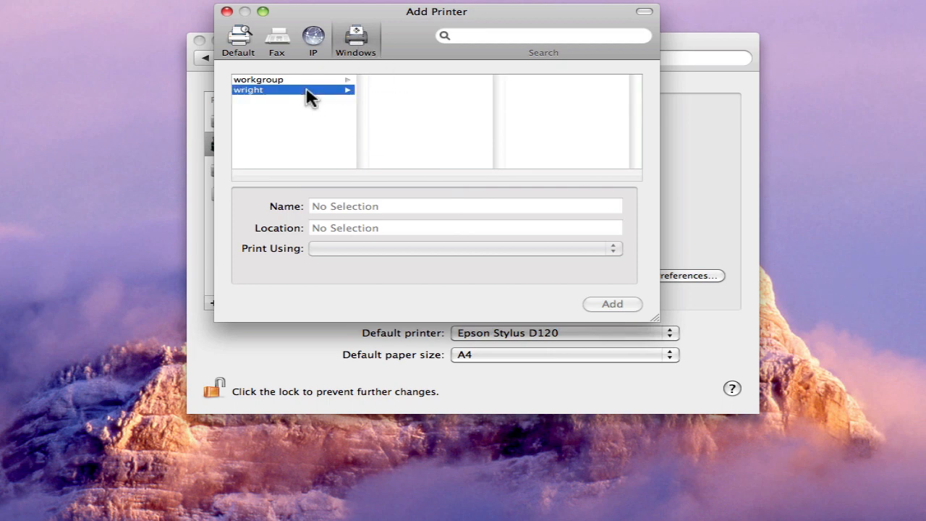
click(272, 89)
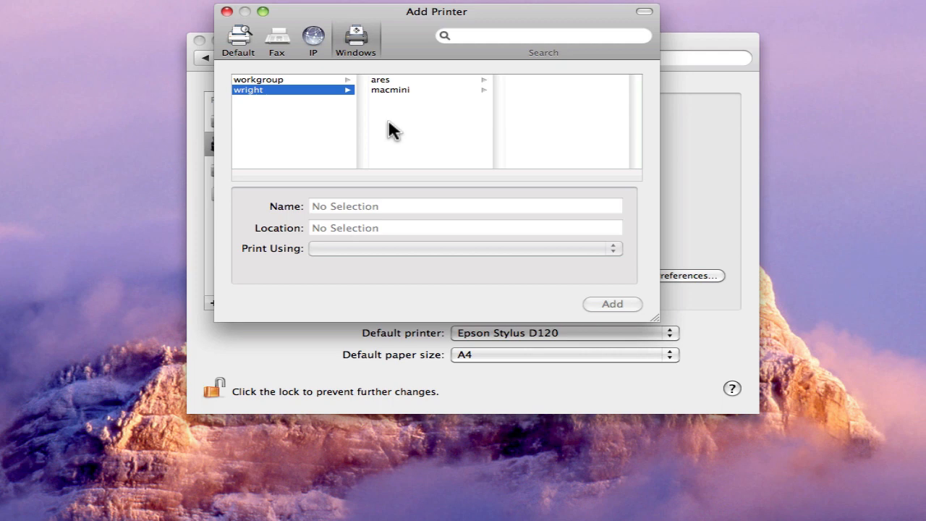
mouse_move(275, 38)
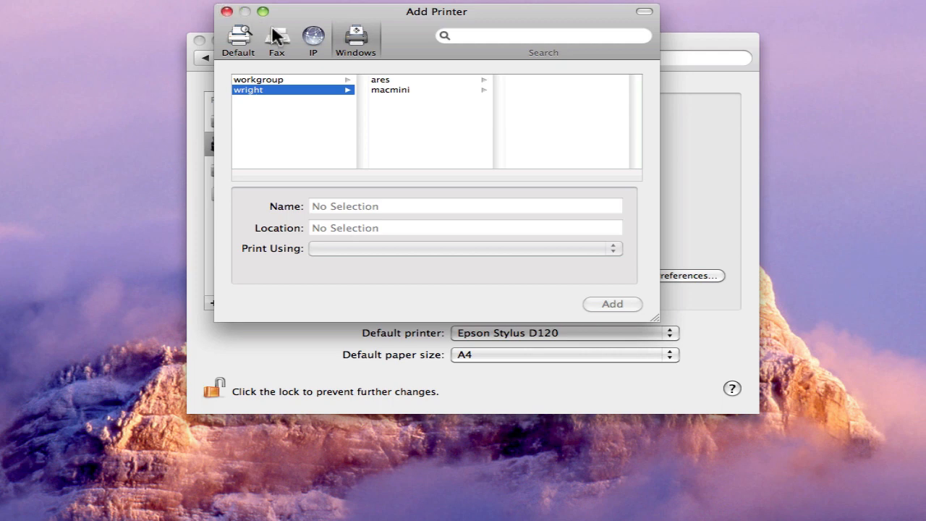
Return to the default browser, then back to Windows network printers.
click(243, 37)
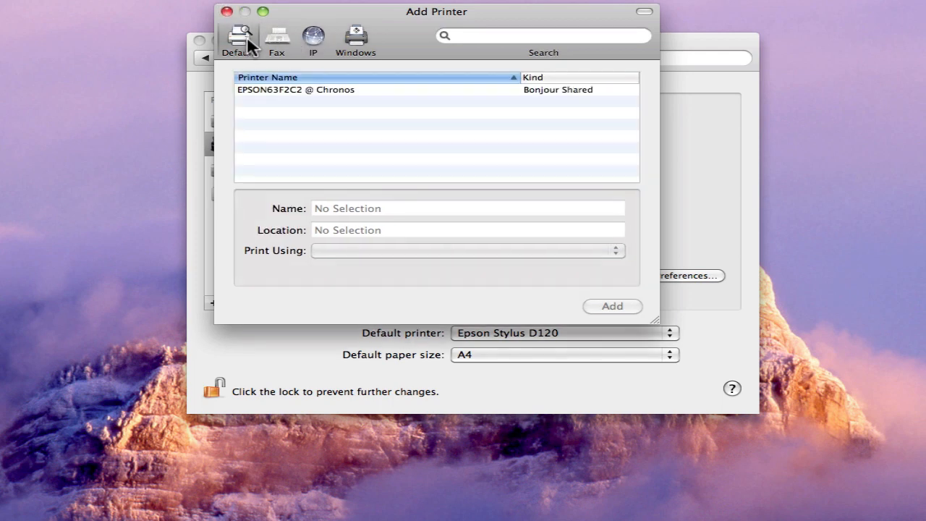
click(353, 37)
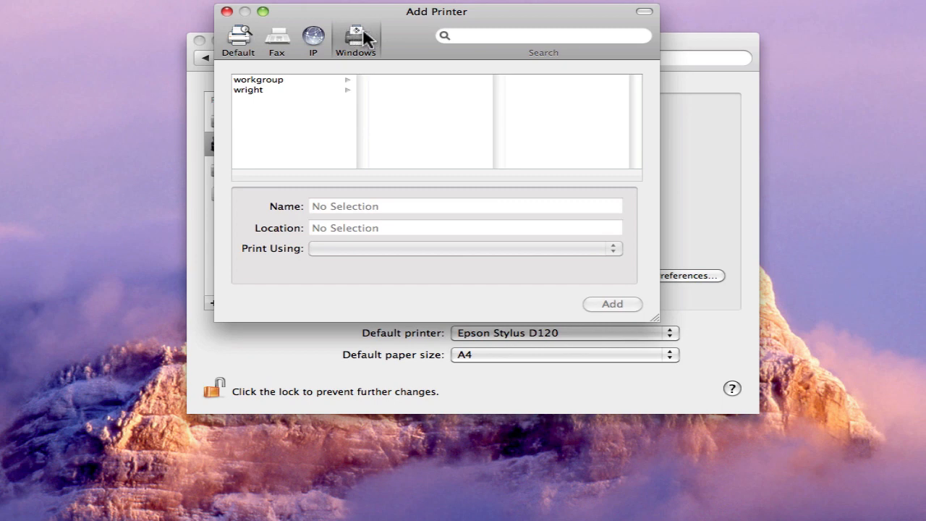
Customize the Add Printer toolbar to include the Advanced item.
right_click(359, 35)
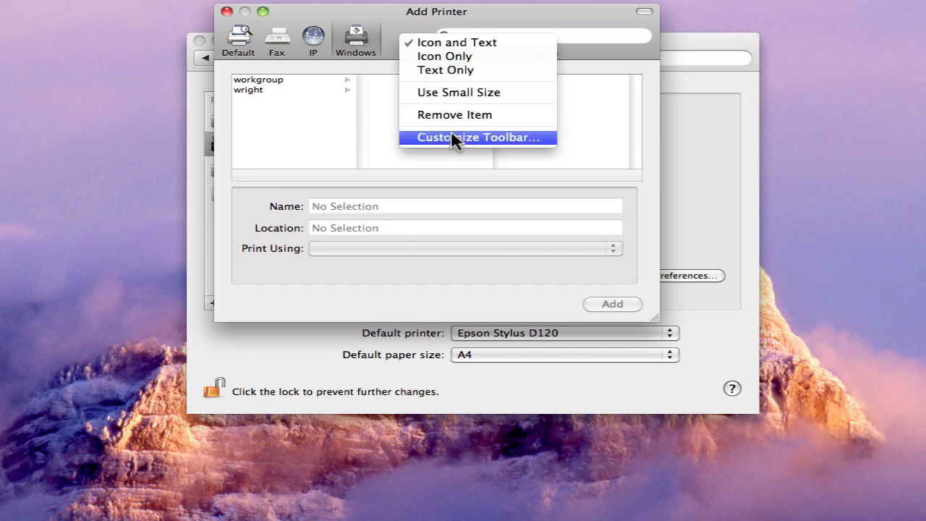
click(477, 136)
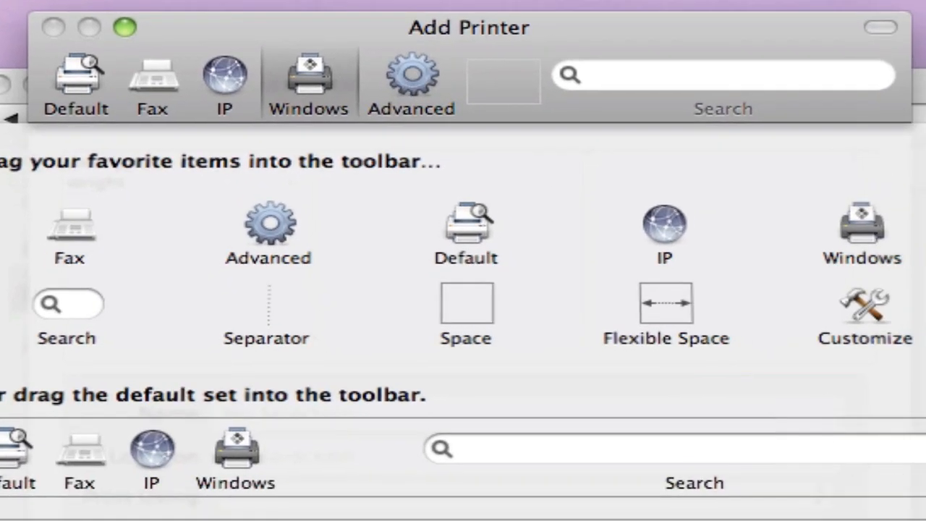
click(411, 80)
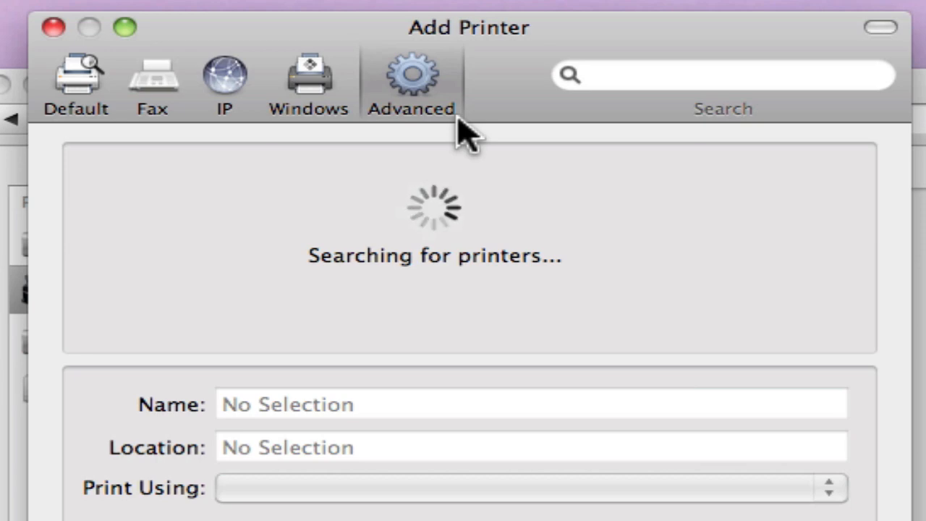
Set the type to Windows and enter the smb://server/printername style URL for chaos.
click(408, 80)
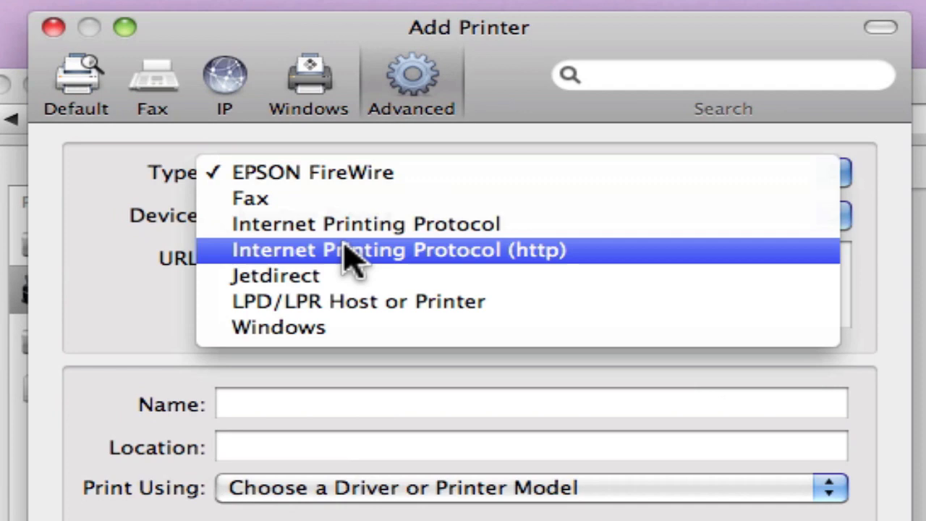
click(278, 327)
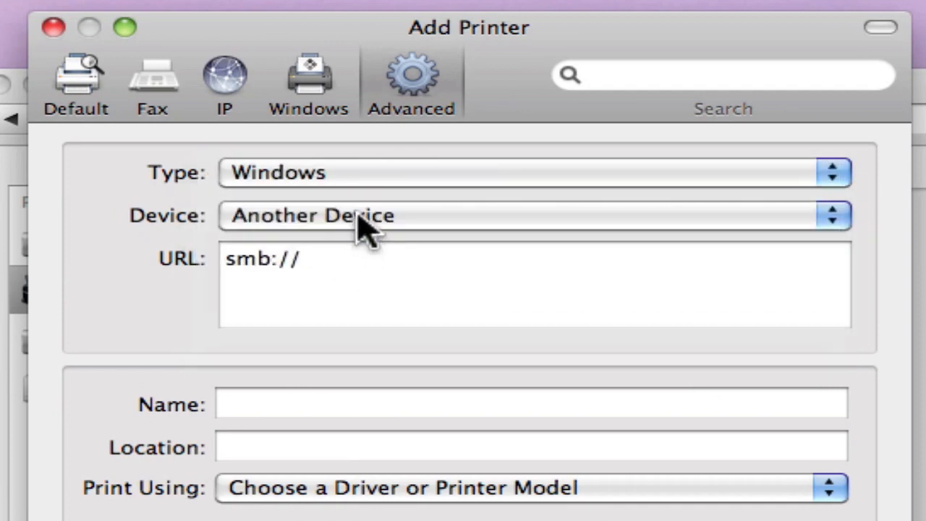
click(359, 262)
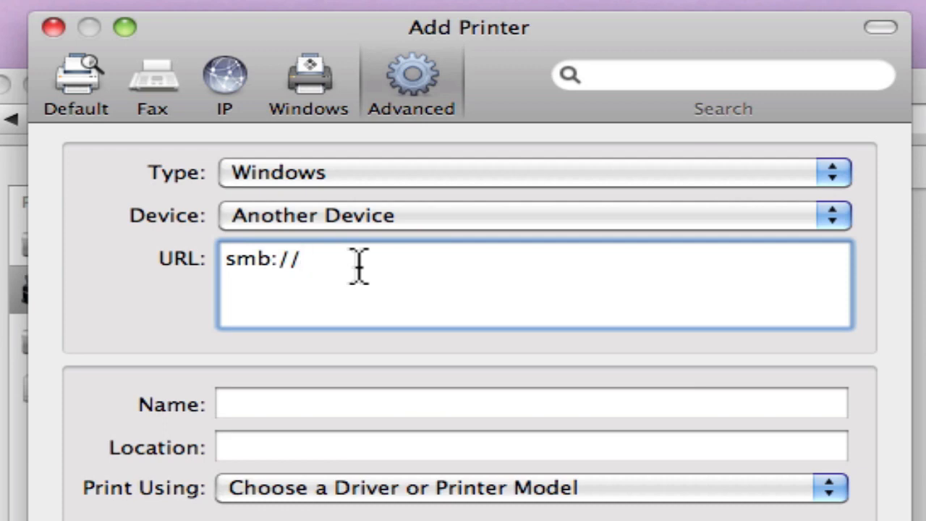
text(server/)
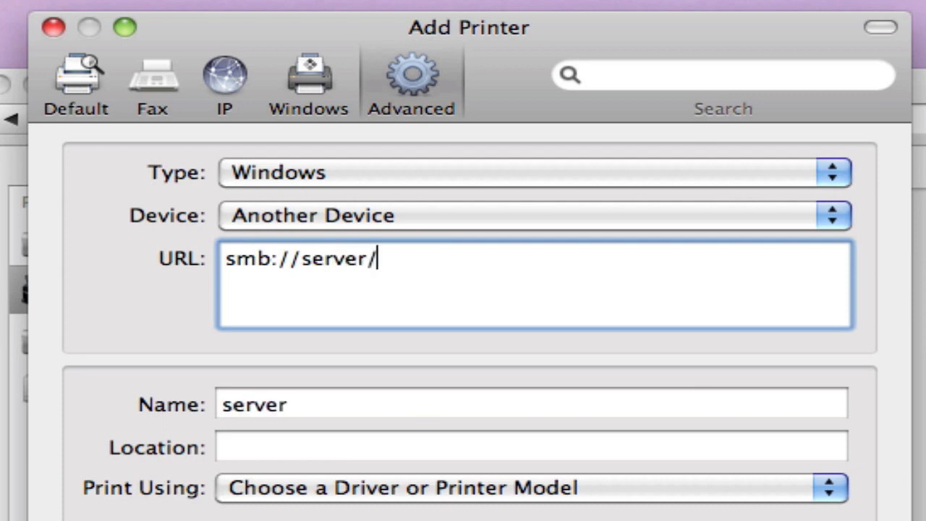
text(printername)
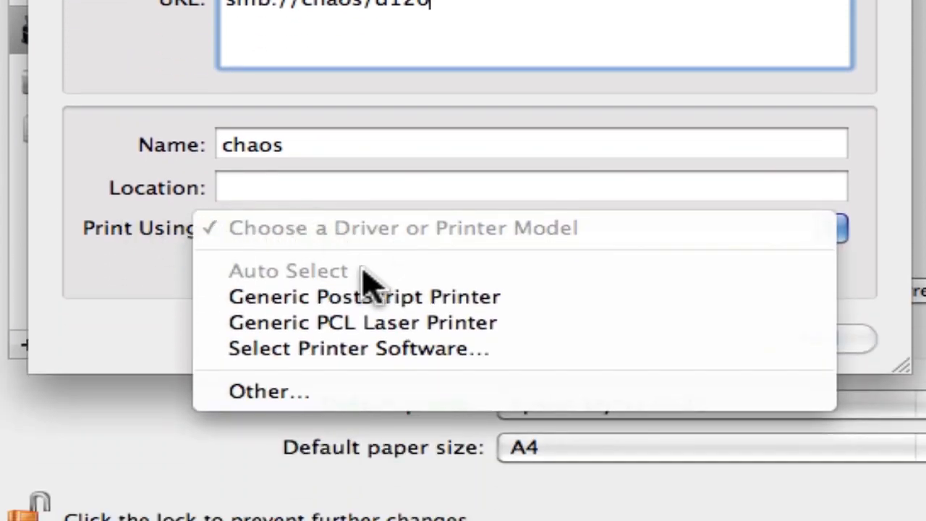
Choose the Epson Stylus D120 Gutenprint driver and add the chaos printer.
click(356, 348)
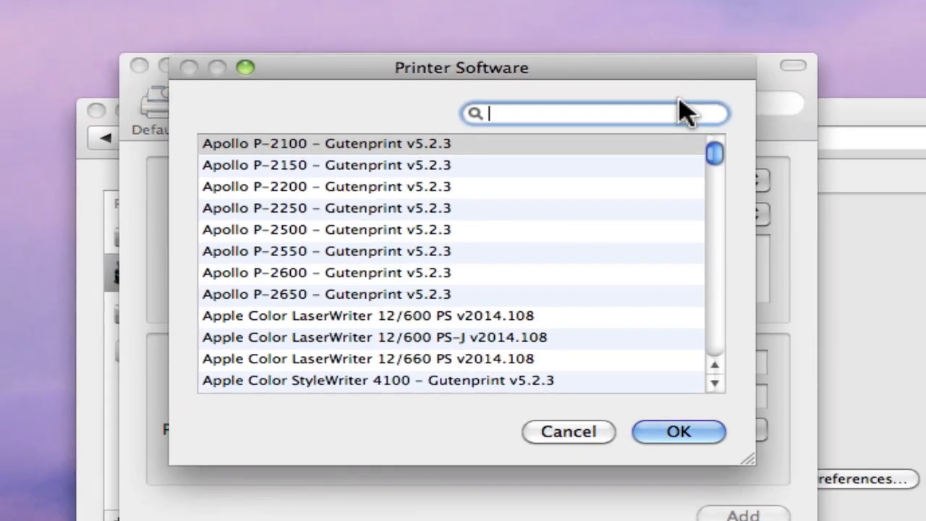
drag(715, 152, 715, 200)
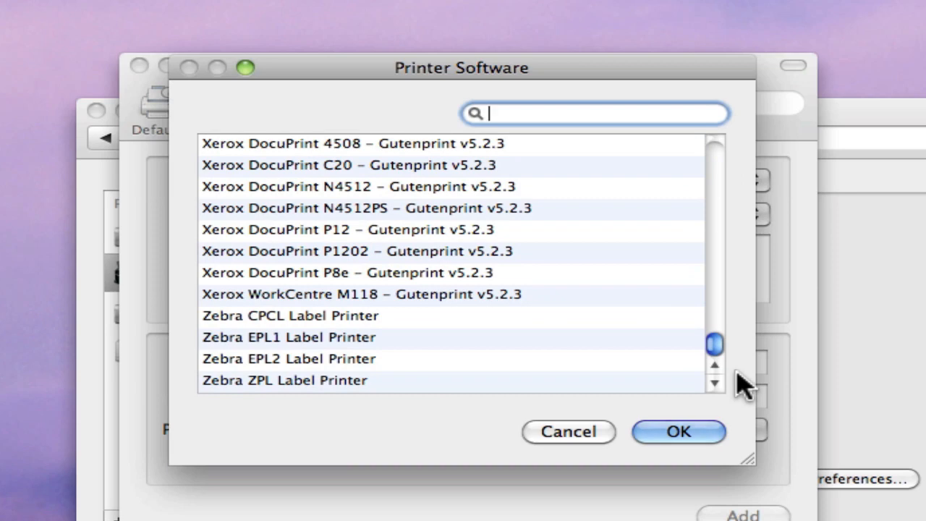
text(epson stylus d12)
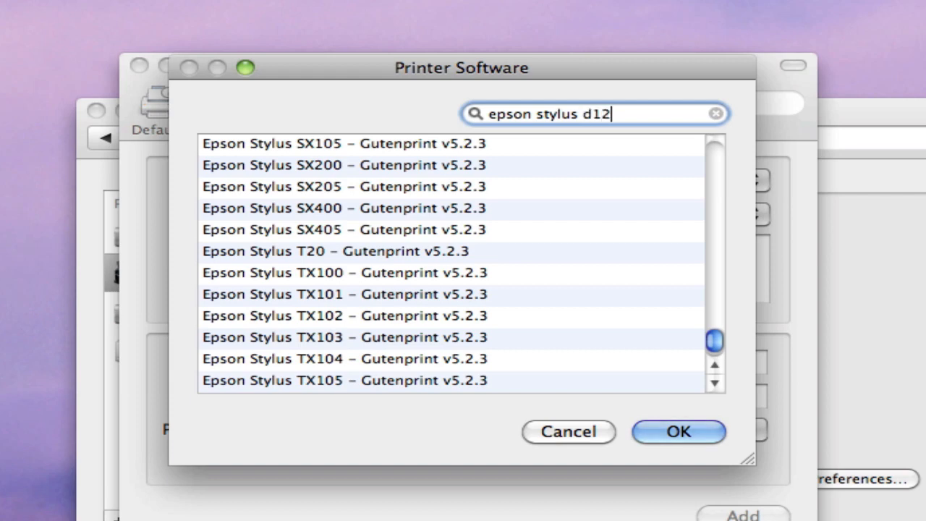
click(680, 432)
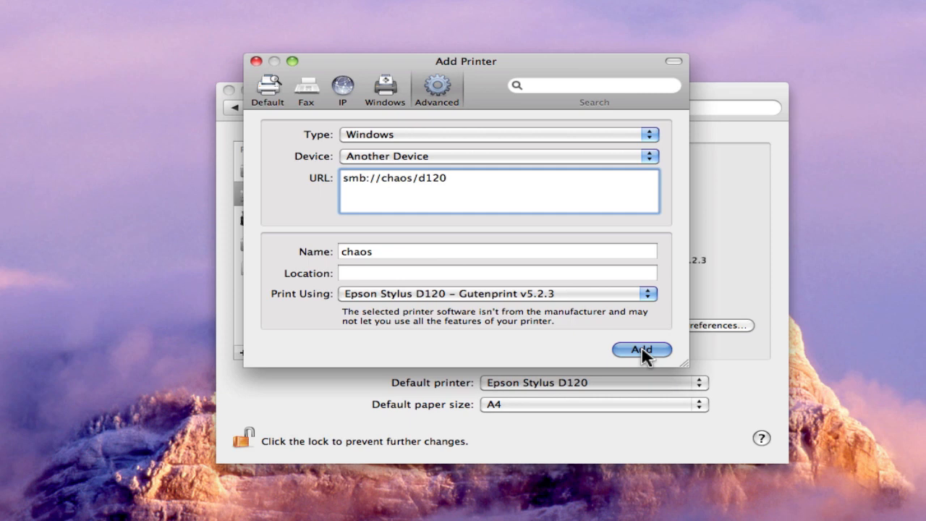
click(641, 349)
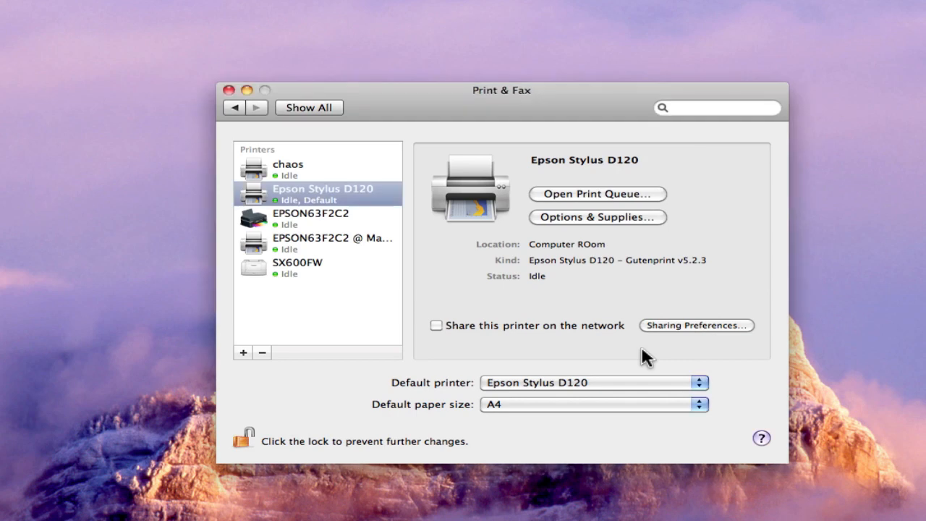